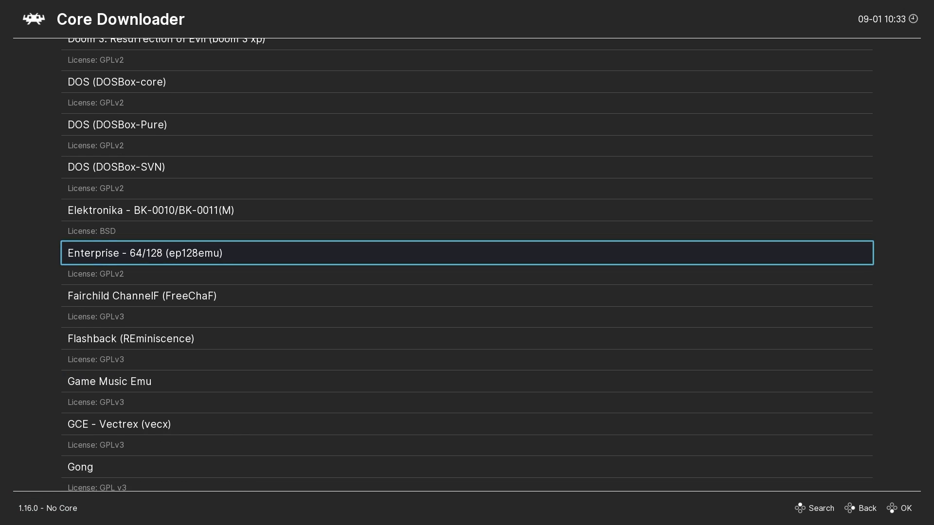
- Install the Nintendo DS (melonDS) core from the Core Downloader and return to the main menu
scroll(down, 3)
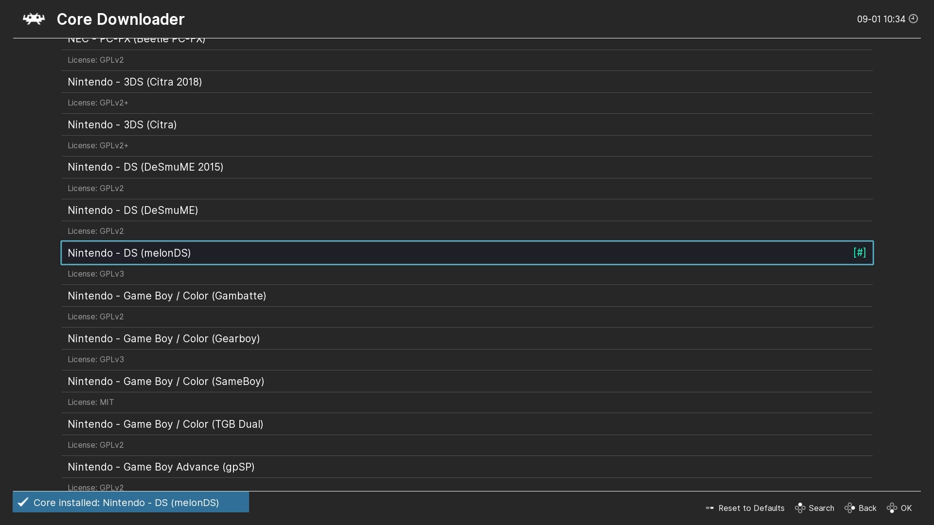
click(866, 508)
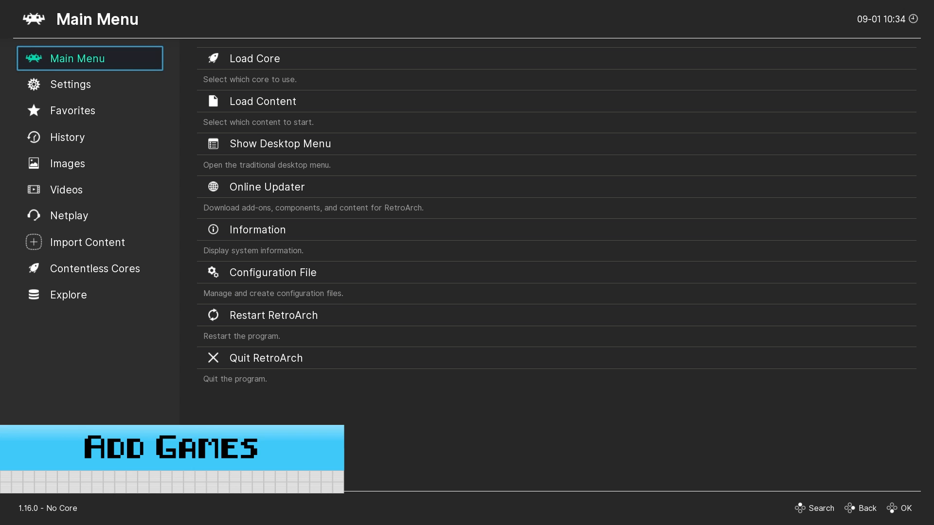
- Browse Explore to the Nintendo DS playlist and select Super Mario 64 DS (USA, Australia) (Rev 1)
click(87, 242)
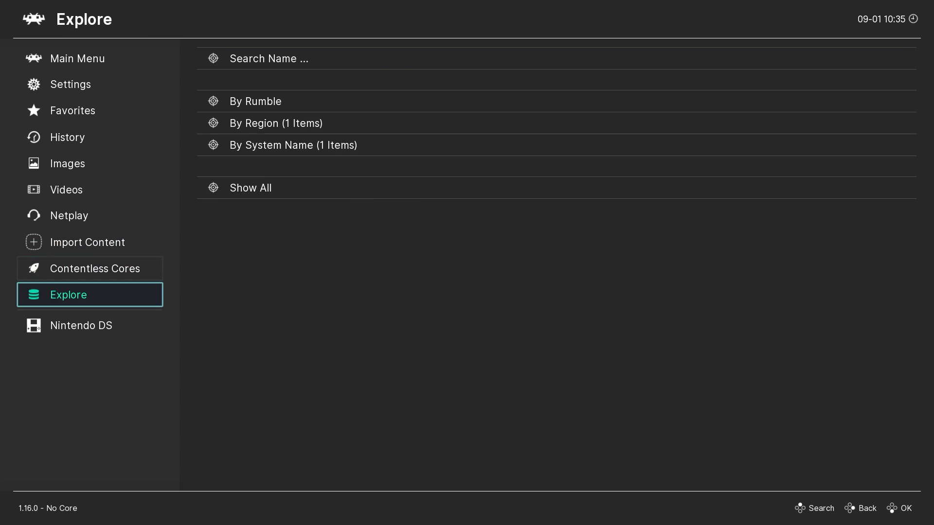
click(81, 326)
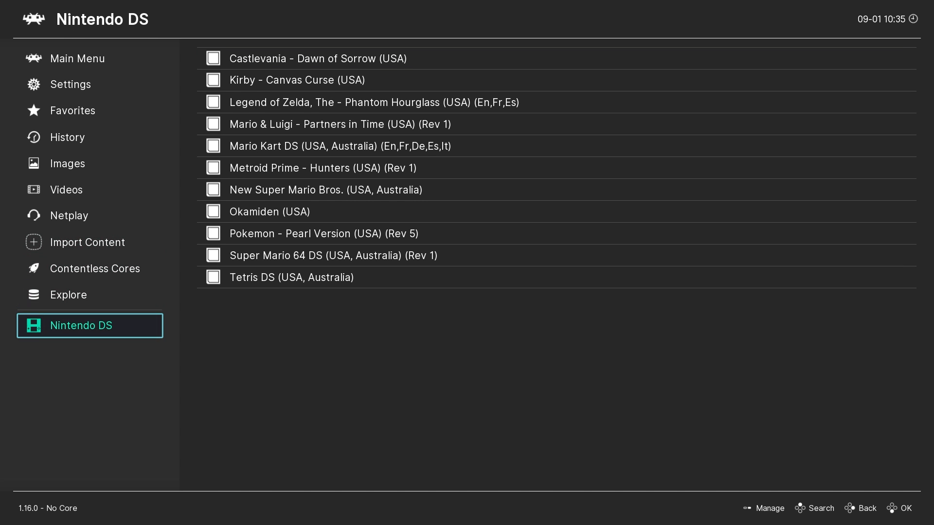
click(333, 255)
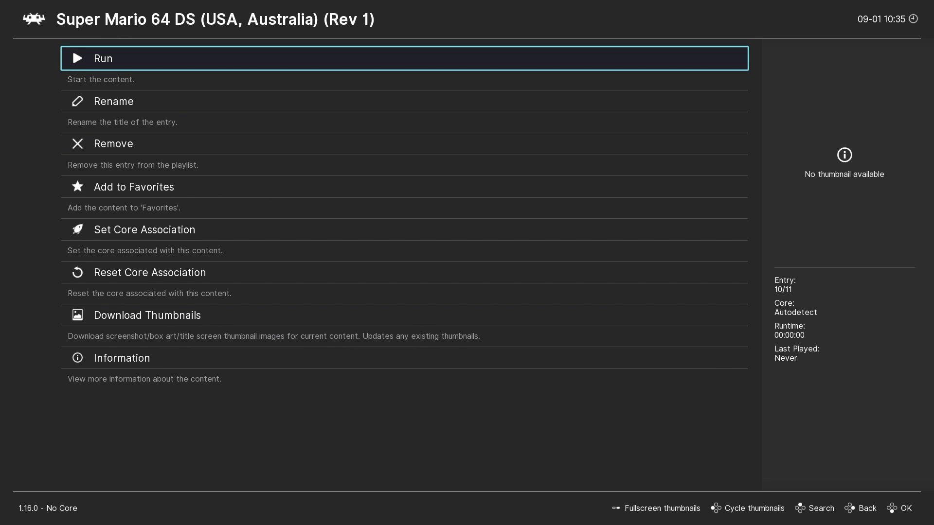
- Run Super Mario 64 DS on melonDS and bring up the Quick Menu with F1
click(144, 229)
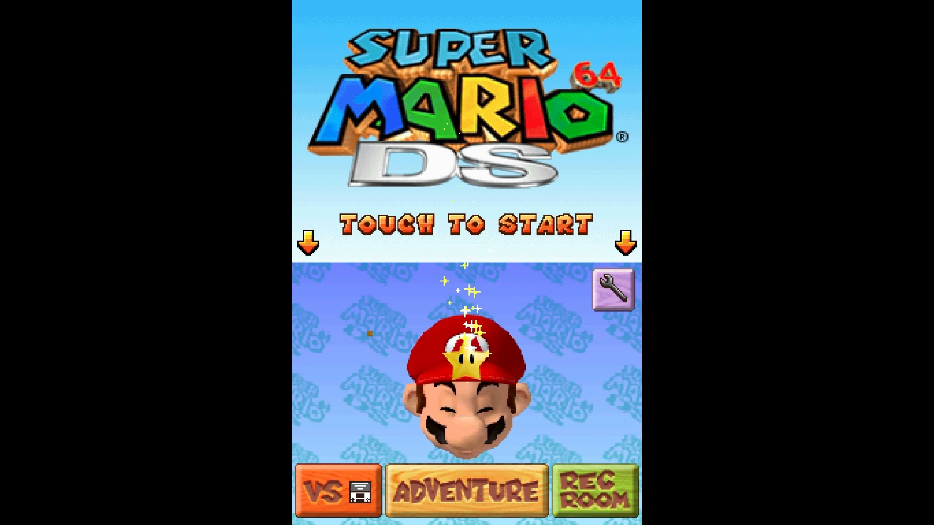
key(F1)
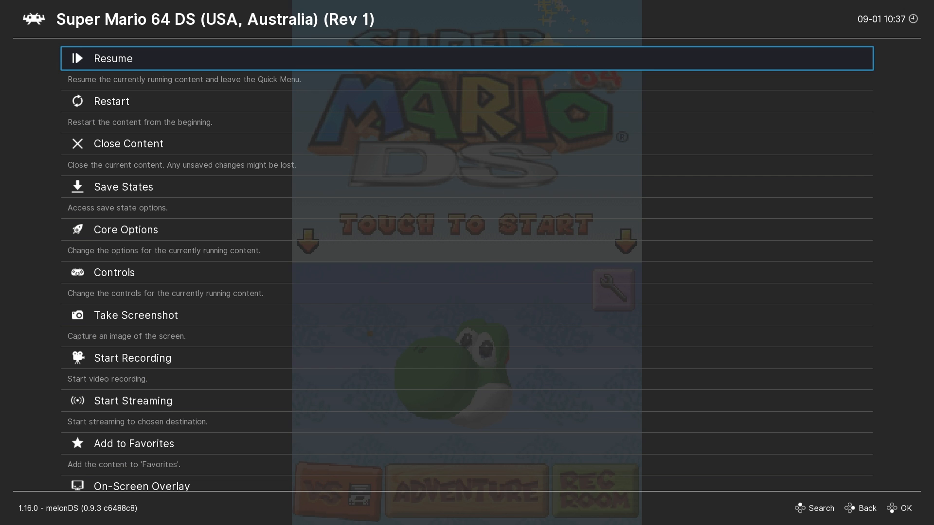
scroll(down, 3)
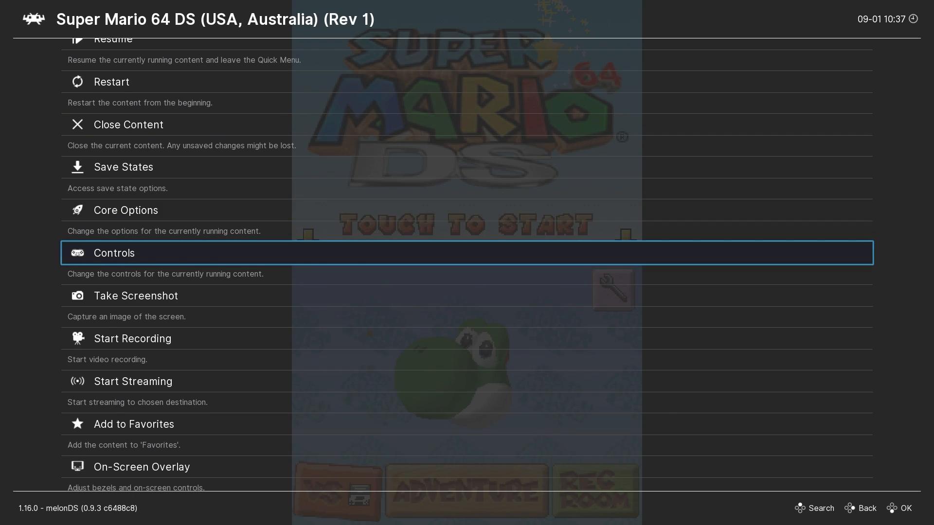
click(125, 210)
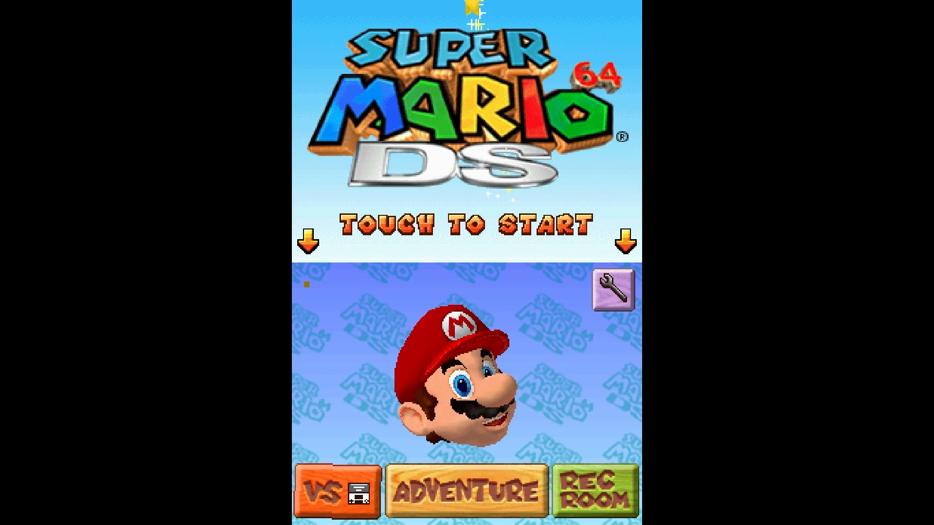
key(F1)
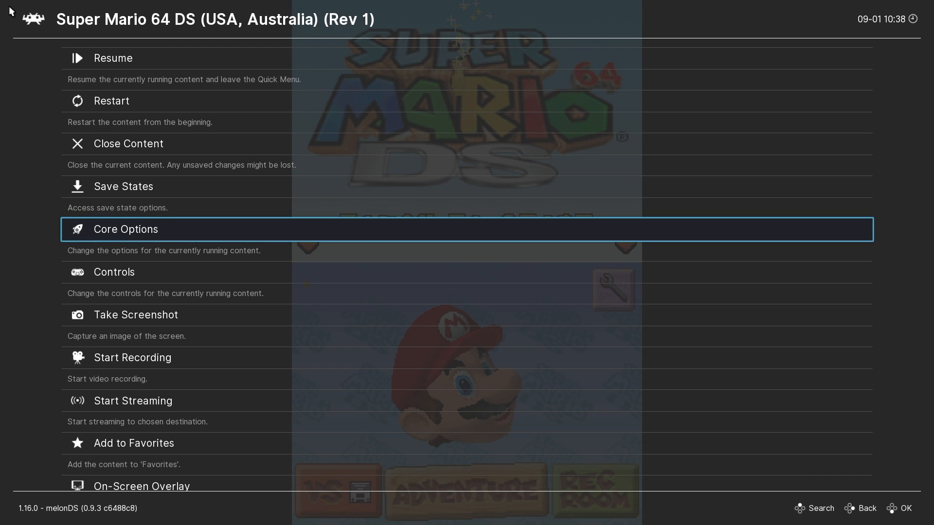
- Raise melonDS OpenGL Internal Resolution from 2x to 3x native (768x576) in Core Options > Video
click(125, 229)
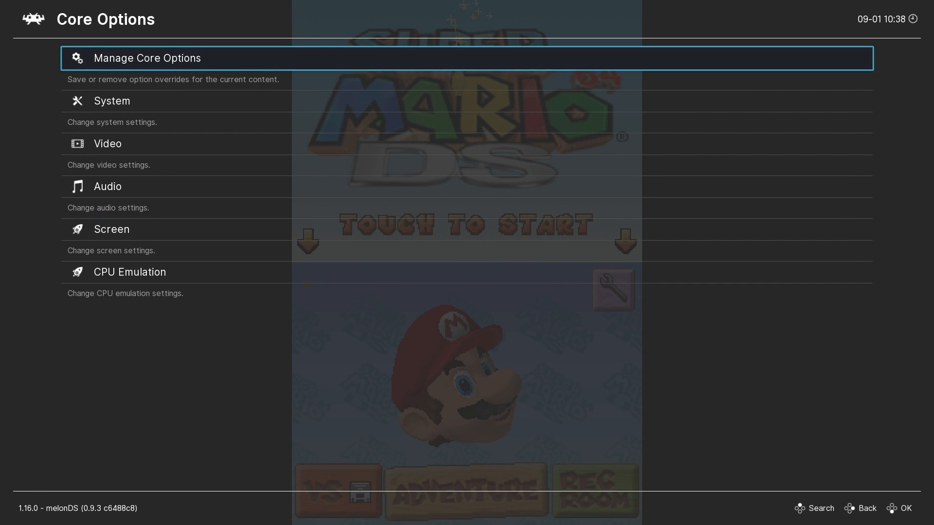
click(107, 143)
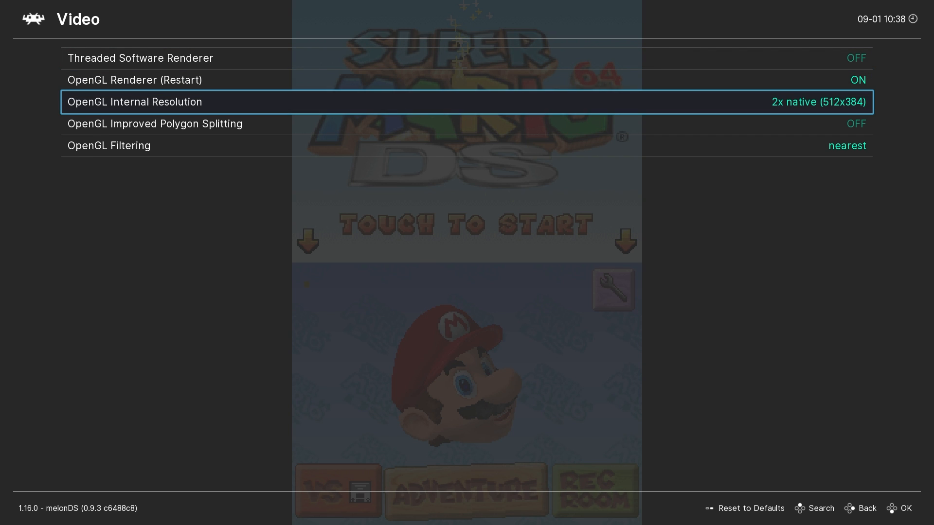
click(818, 101)
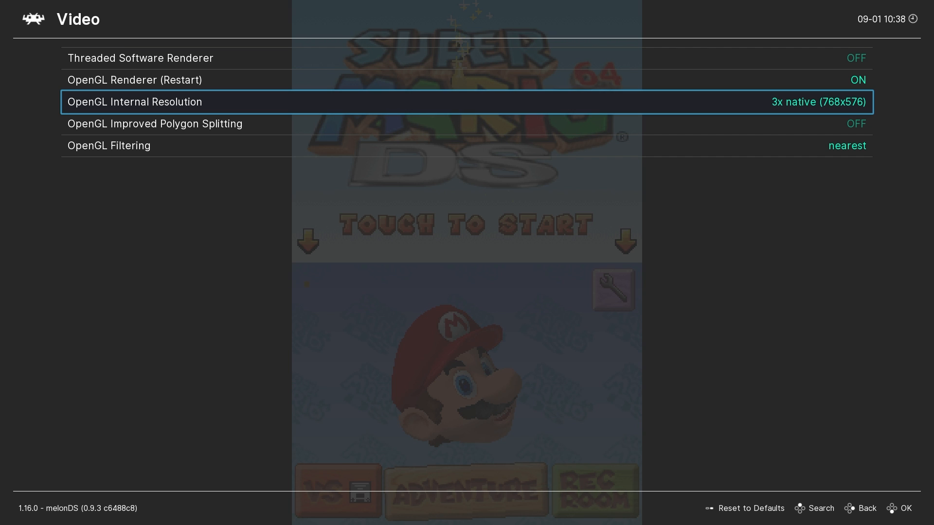
click(867, 508)
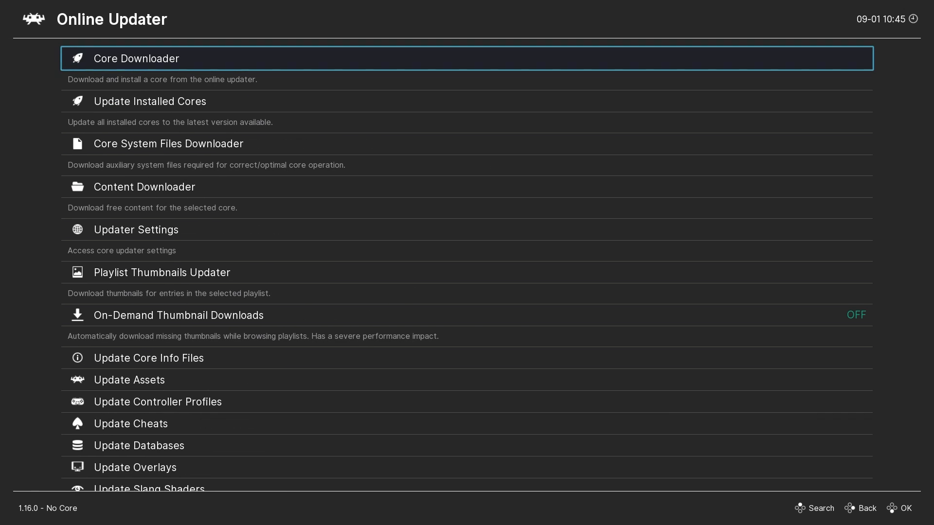
- Scroll the Online Updater to Update Slang Shaders and open E:\Games\Emulators\RetroArch in File Explorer
scroll(down, 3)
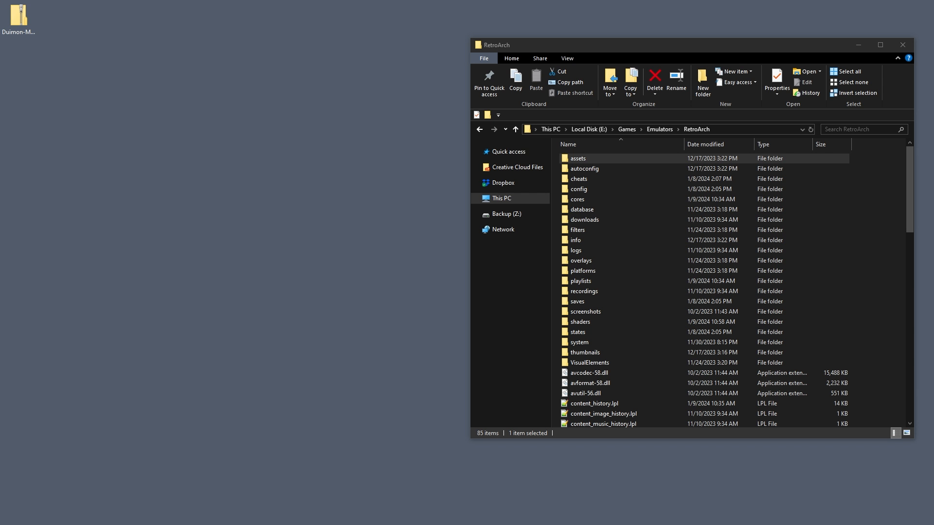
- Create a new folder named Mega_Bezel_Packs inside RetroArch's shaders folder
click(596, 321)
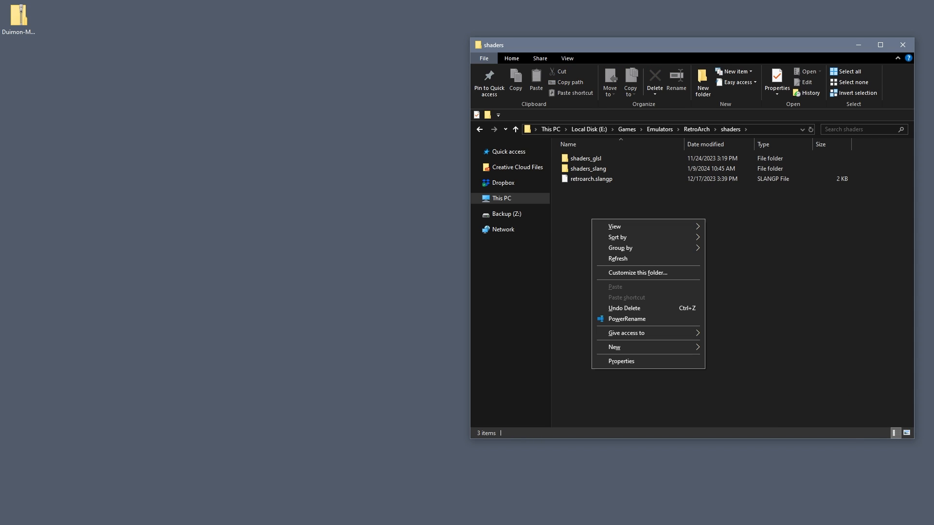
click(614, 347)
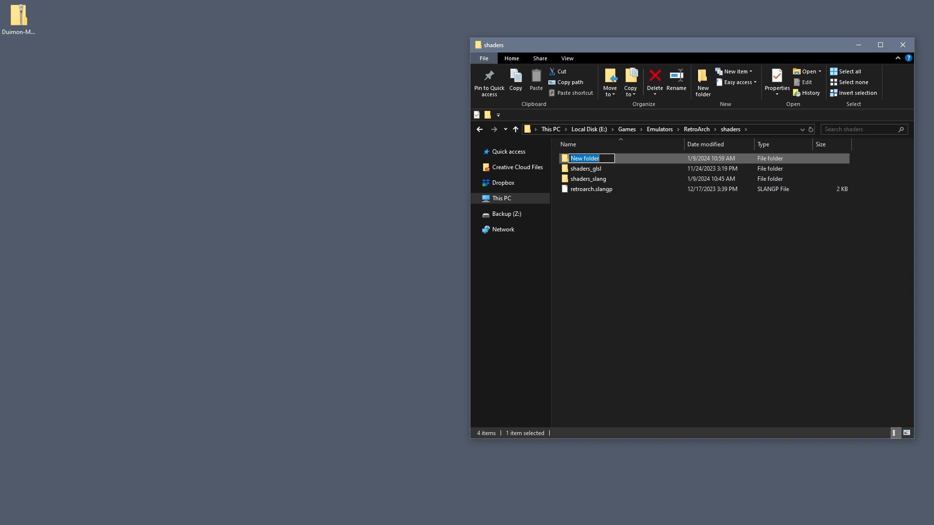
text(M)
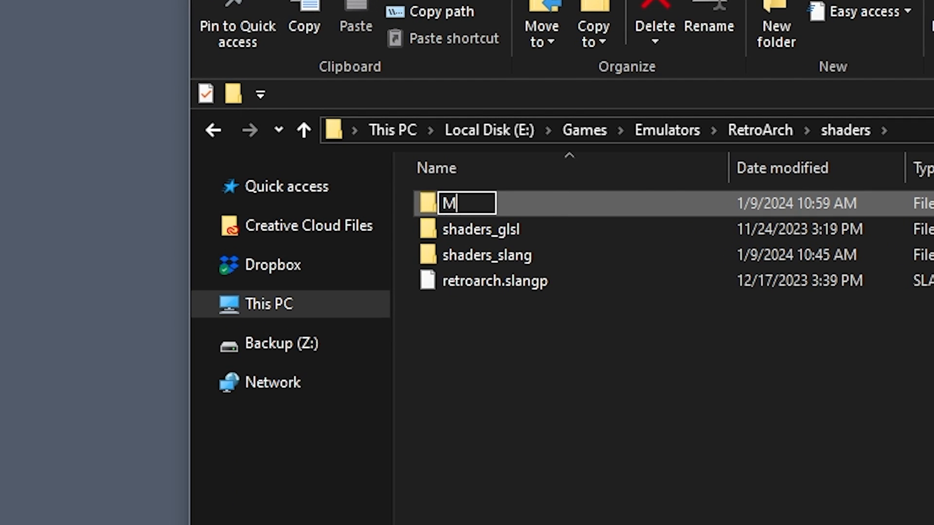
text(ega)
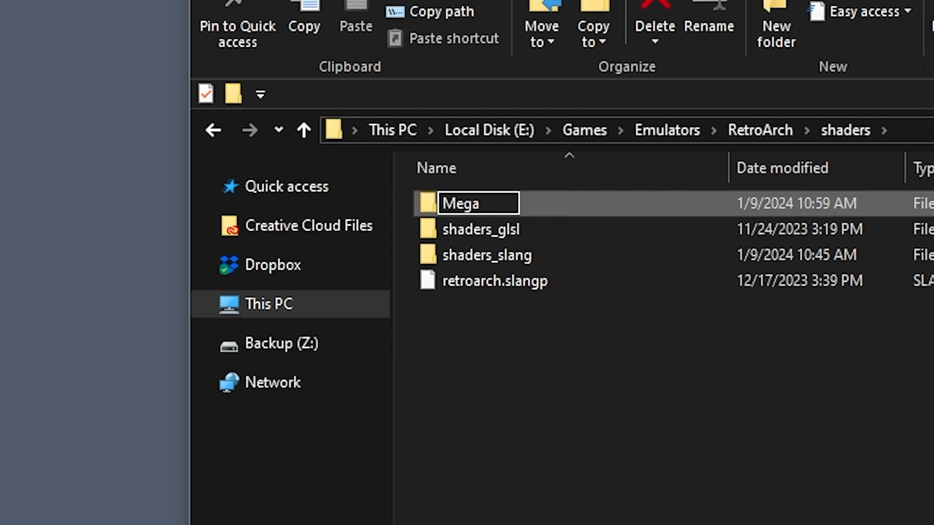
text(_Be)
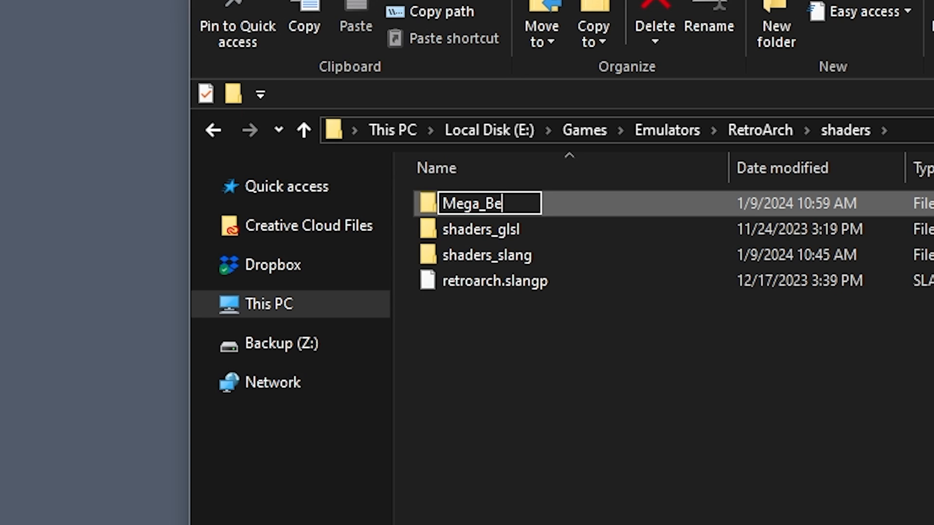
text(zel_)
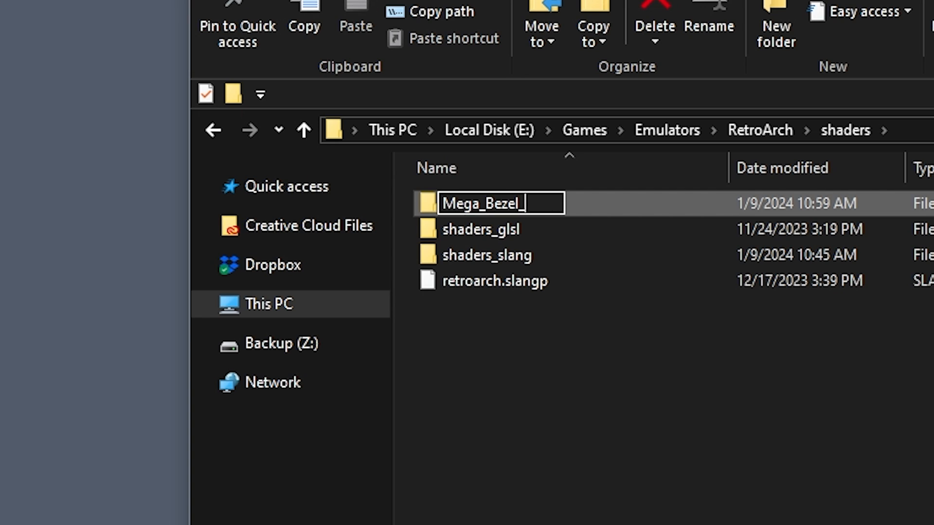
text(Packs)
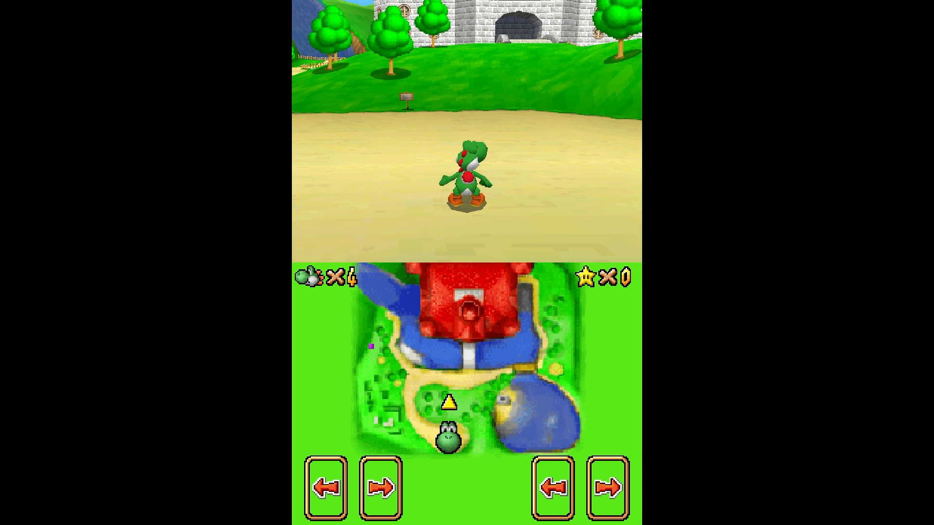
- Set Aspect Ratio to Full under Settings > Video > Scaling
key(F1)
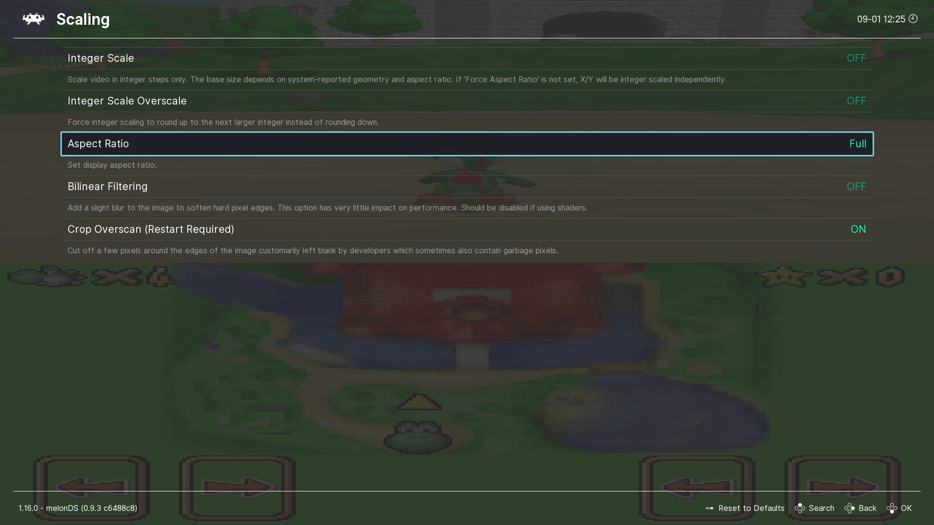
click(866, 508)
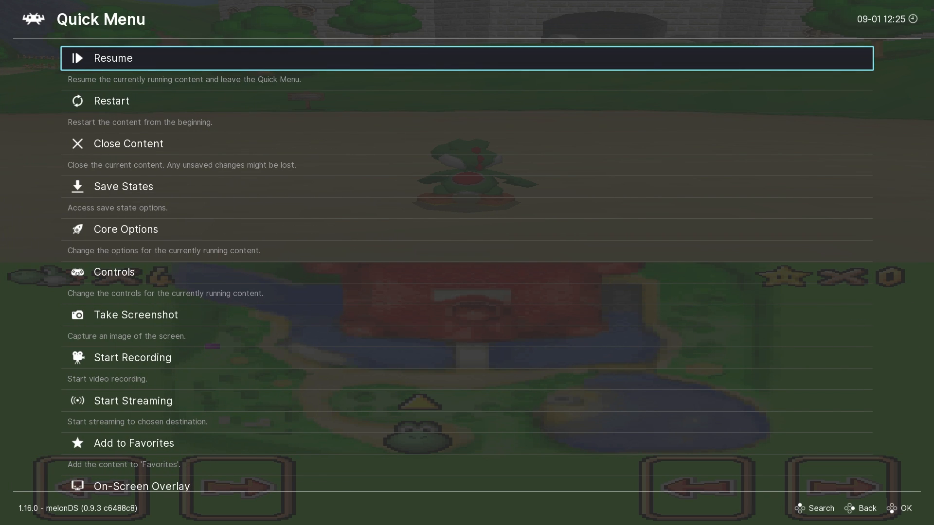
- Browse Shaders > Load to Mega_Bezel_Packs\Duimon-Mega-Bezel\Presets\Advanced
scroll(down, 3)
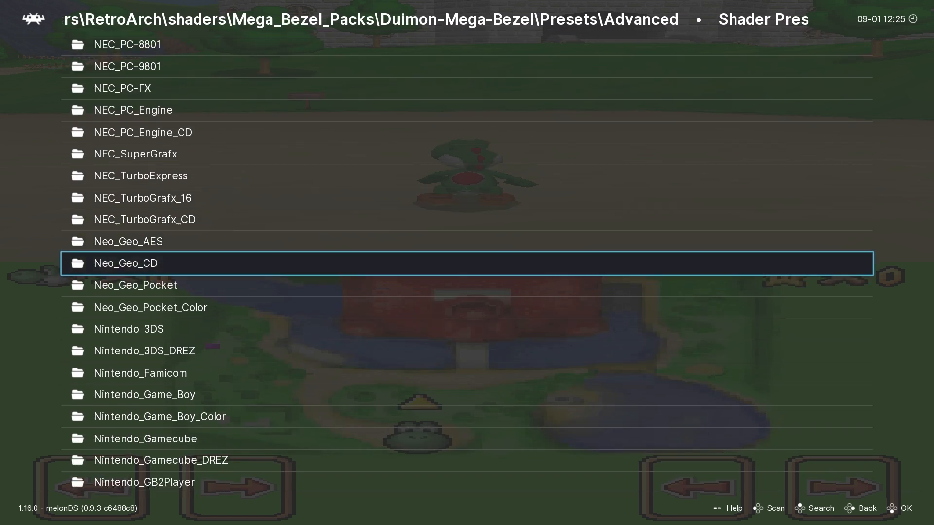
- Load NDS_Vertical-[ADV]-[LCD-GRID]-[Integer].slangp from the Nintendo_NDS folder
scroll(down, 3)
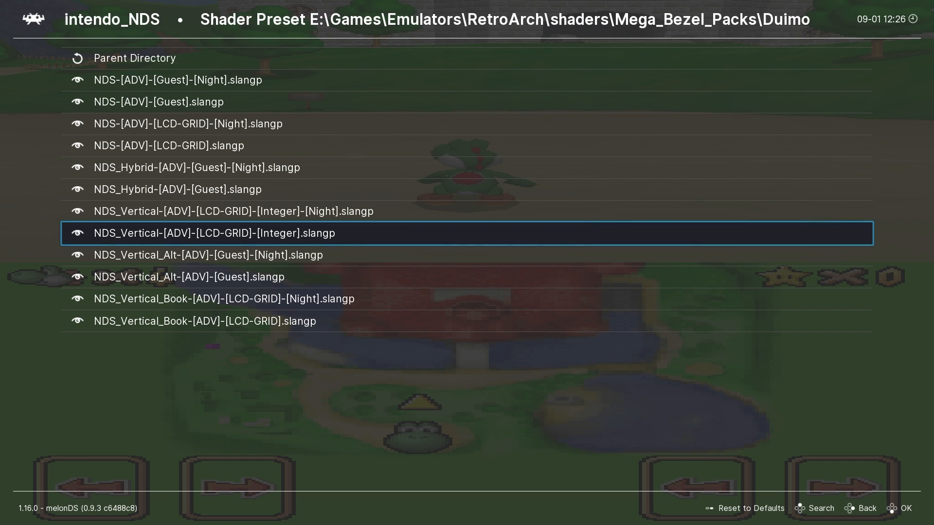
click(215, 233)
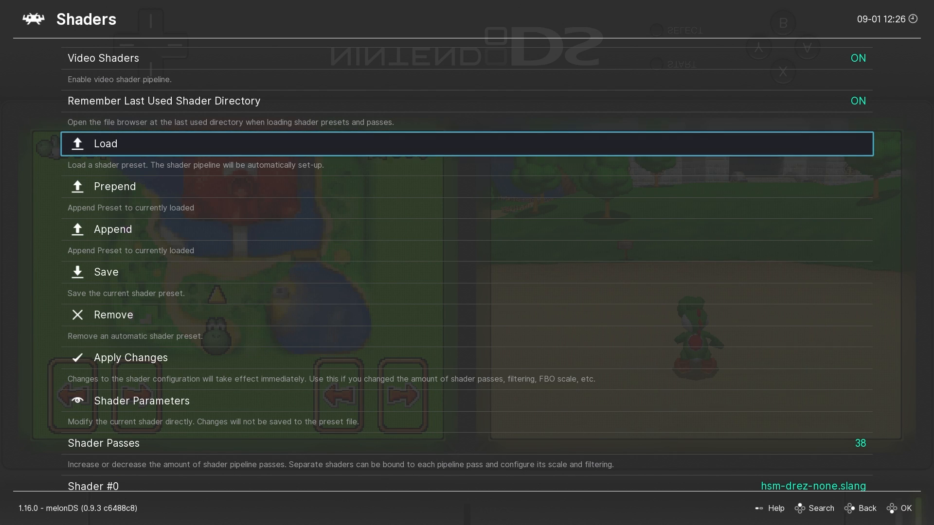
- Review the Mega Bezel shader parameters, then open the shader Save options with Simple Presets on
scroll(down, 3)
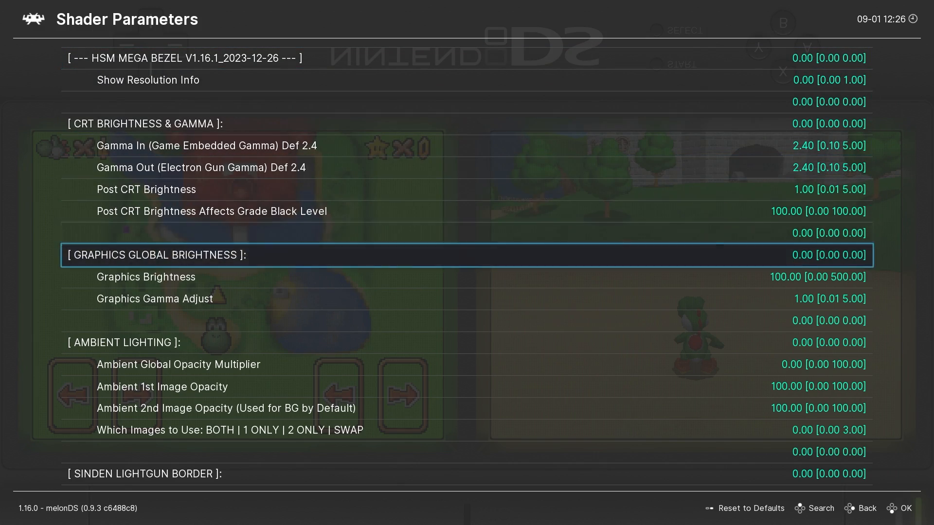
scroll(down, 3)
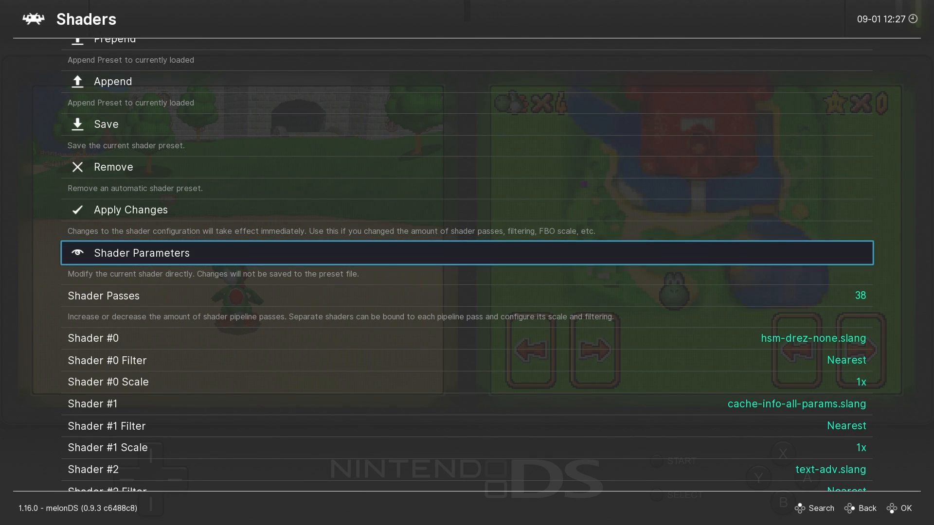
click(106, 124)
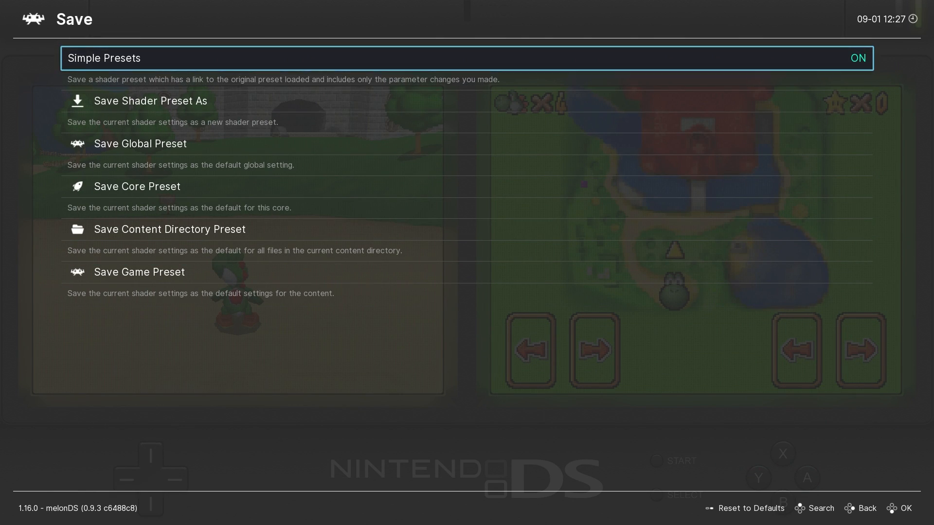